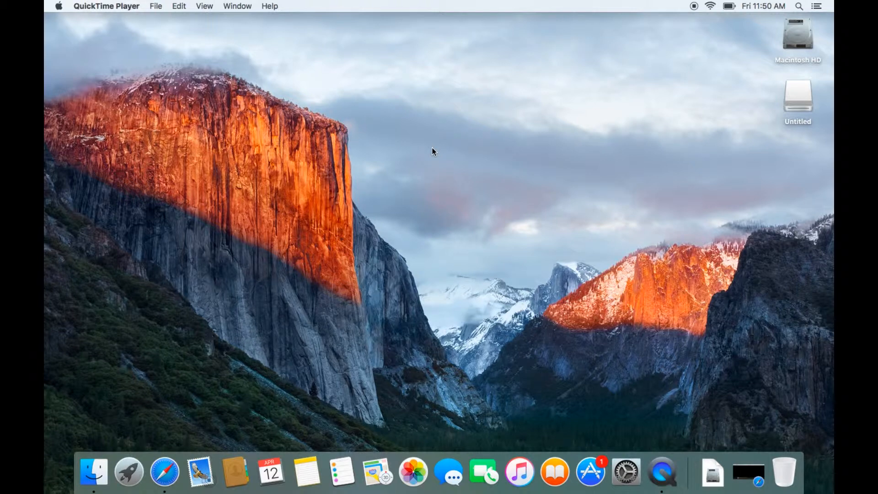
{"action": "mouse_move", "coordinate": [606, 185]}
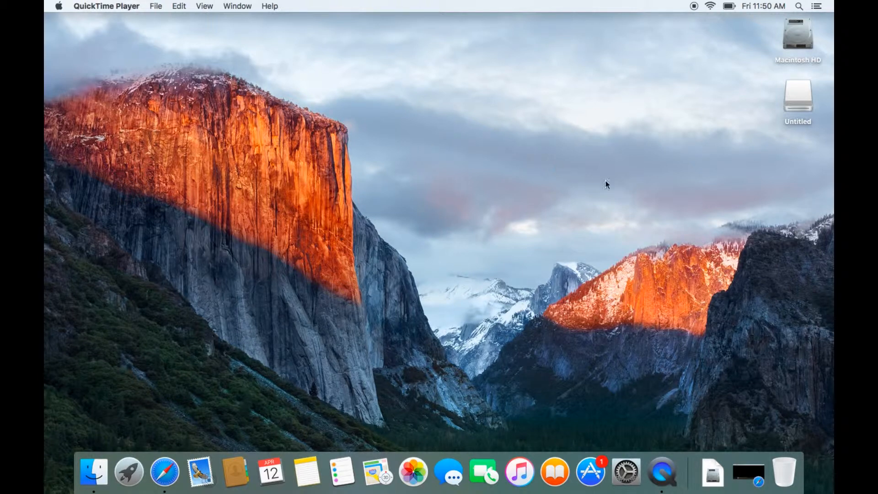
Launch Disk Utility via Spotlight after briefly selecting the Untitled drive on the desktop.
{"action": "left_click", "coordinate": [797, 96]}
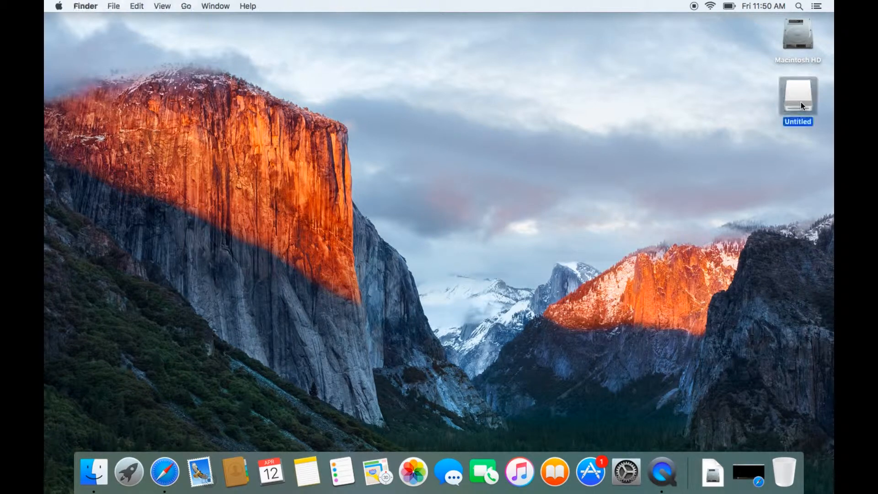
{"action": "mouse_move", "coordinate": [750, 134]}
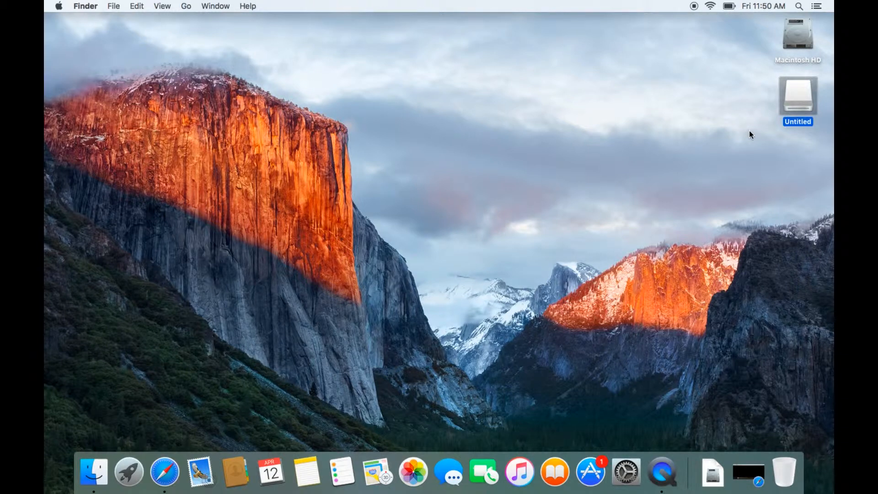
{"action": "left_click", "coordinate": [715, 86]}
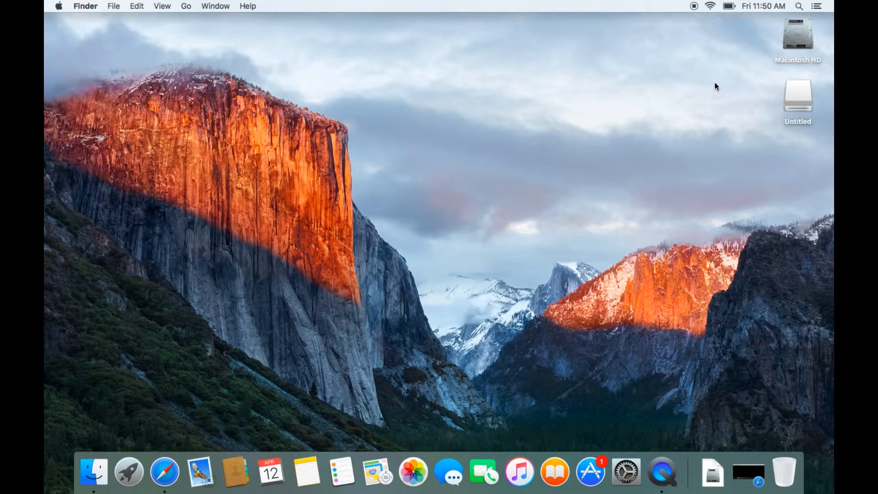
{"action": "left_click", "coordinate": [800, 7]}
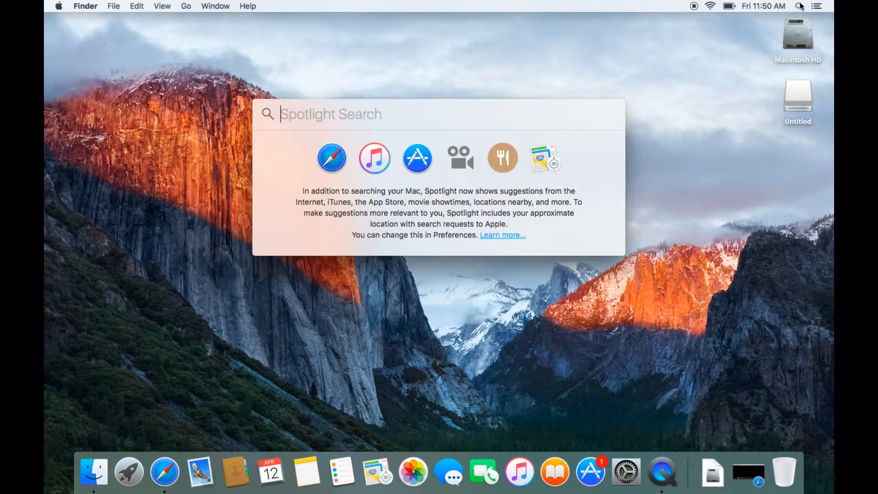
{"action": "type", "text": "disk Utility"}
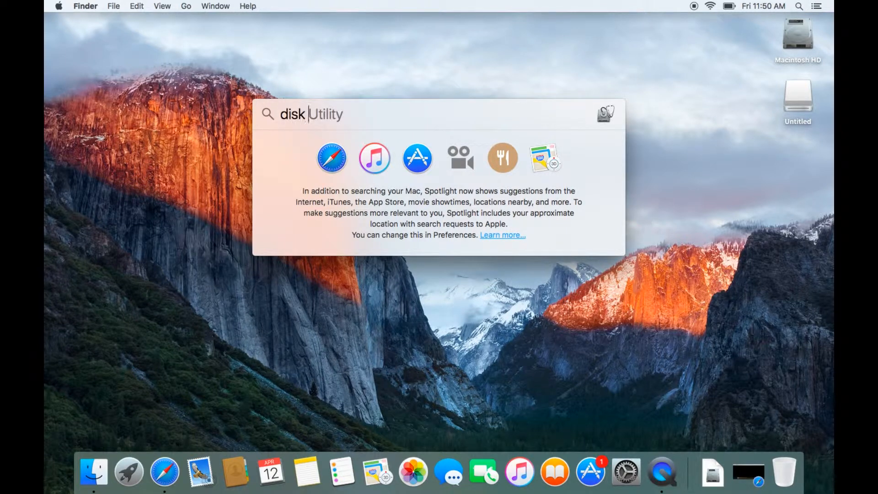
{"action": "key", "text": "Return"}
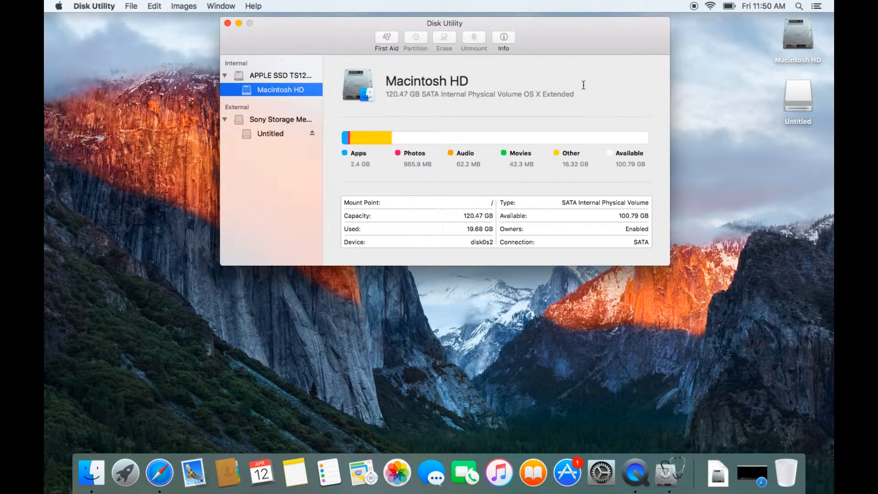
{"action": "mouse_move", "coordinate": [274, 118]}
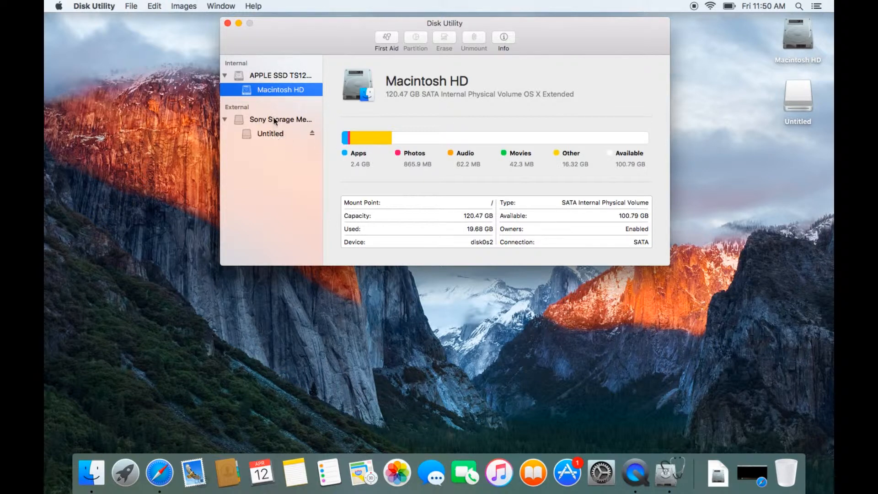
{"action": "mouse_move", "coordinate": [255, 79]}
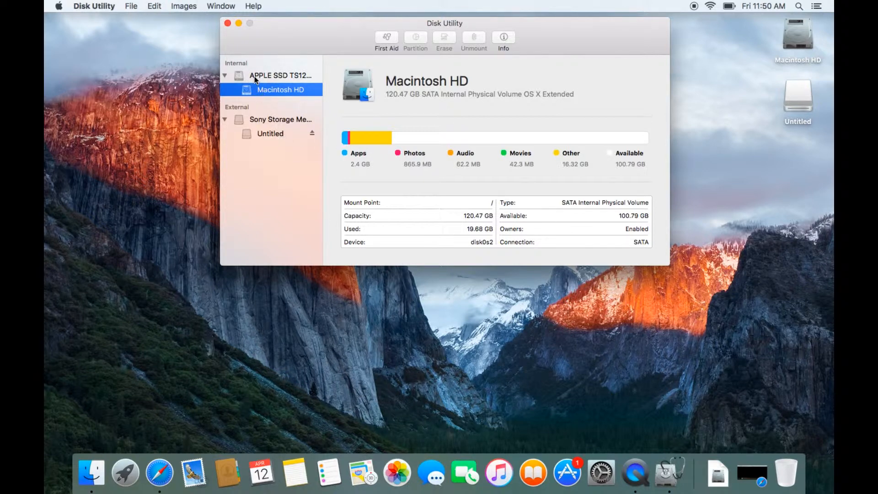
{"action": "mouse_move", "coordinate": [245, 74]}
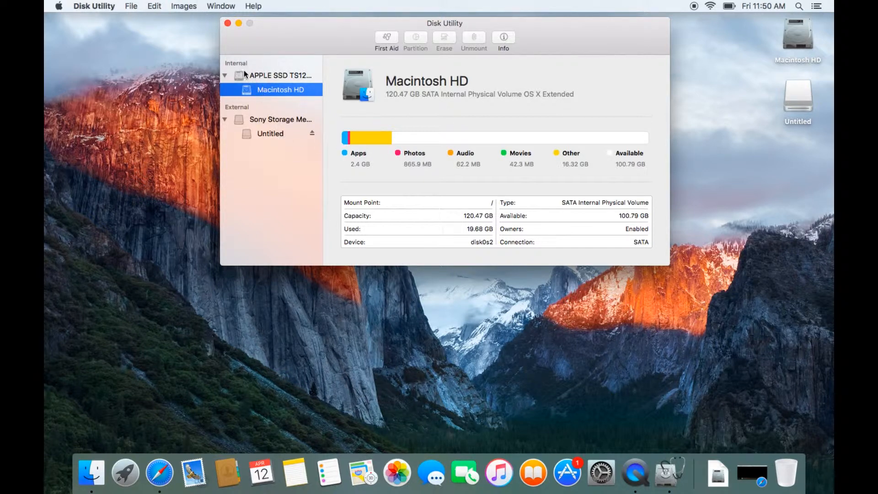
{"action": "mouse_move", "coordinate": [392, 103]}
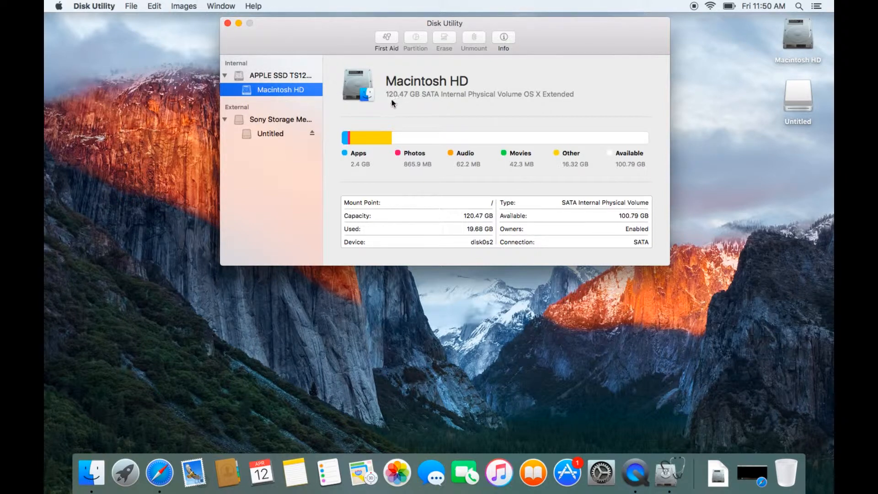
{"action": "mouse_move", "coordinate": [469, 100]}
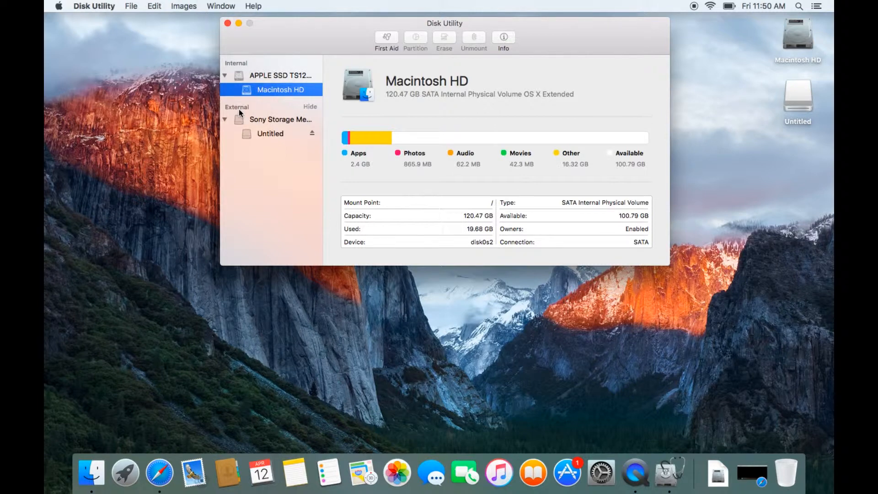
Select the external 7.8 GB Sony Storage Media USB disk to show its details.
{"action": "left_click", "coordinate": [281, 119]}
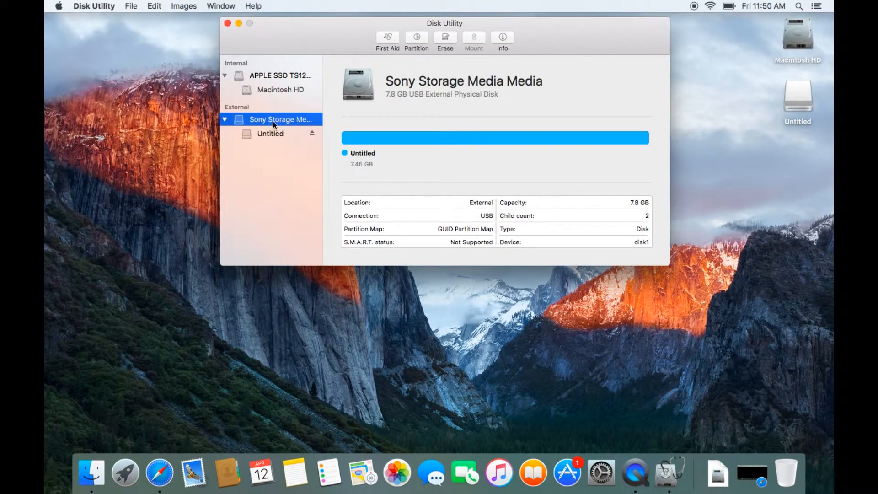
{"action": "mouse_move", "coordinate": [364, 125]}
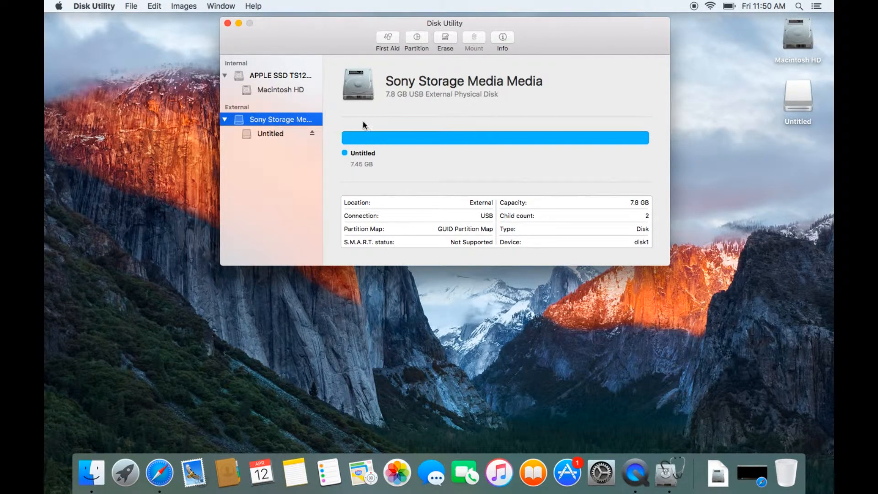
{"action": "mouse_move", "coordinate": [393, 101]}
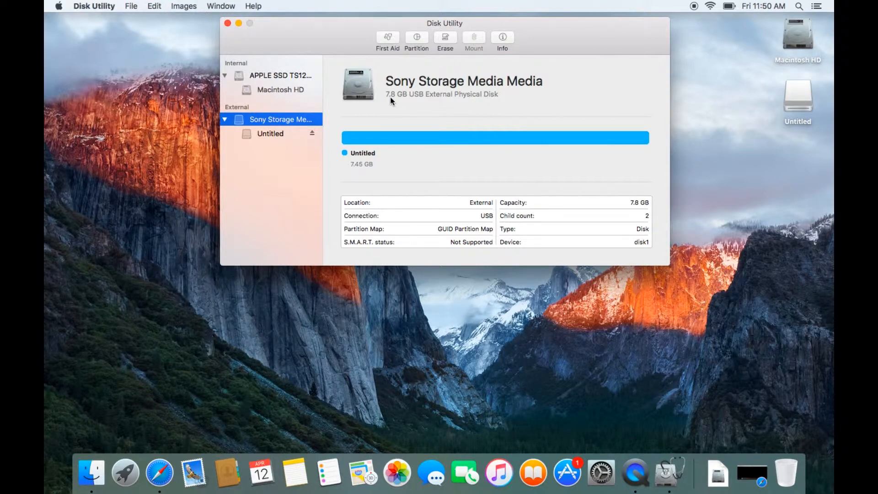
{"action": "mouse_move", "coordinate": [457, 124]}
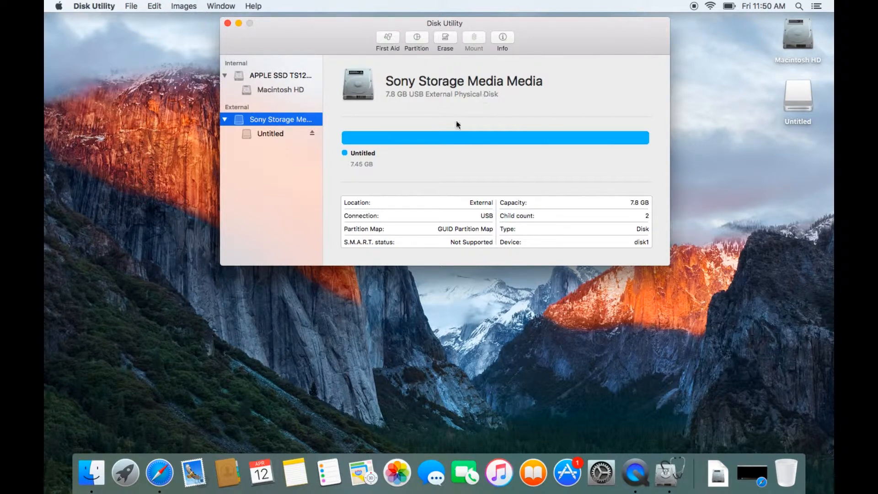
{"action": "mouse_move", "coordinate": [266, 145]}
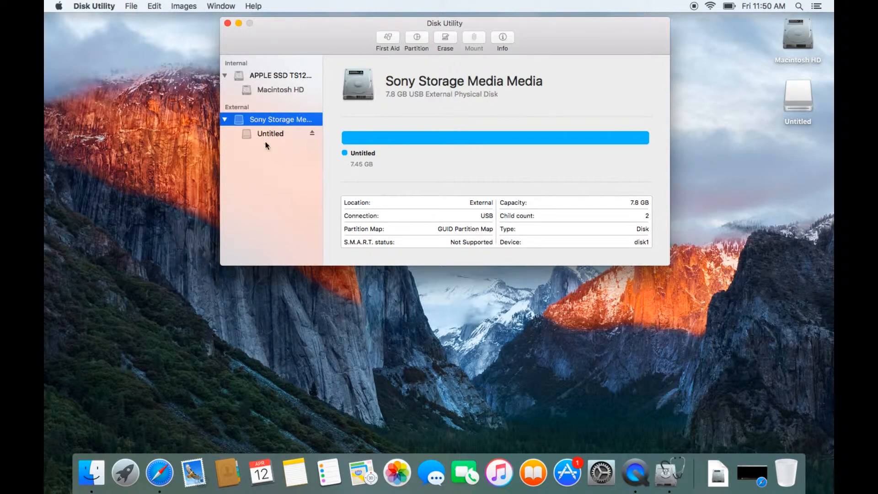
{"action": "mouse_move", "coordinate": [225, 121]}
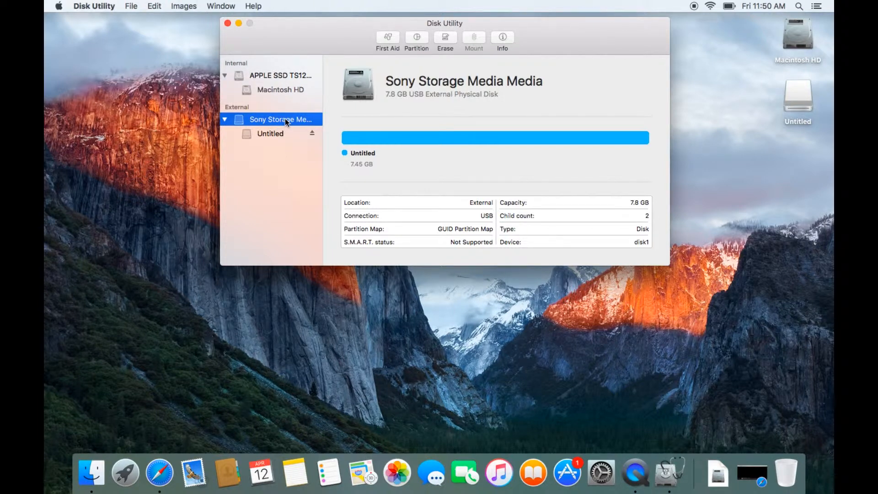
{"action": "mouse_move", "coordinate": [276, 136]}
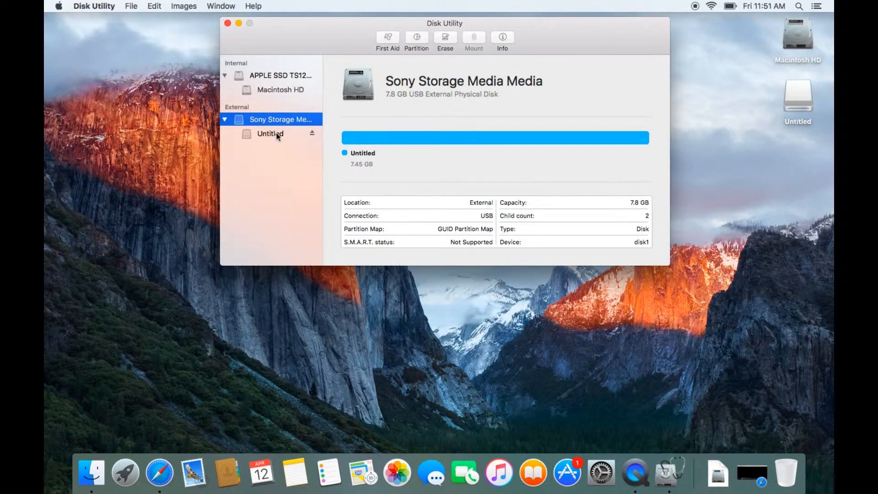
{"action": "mouse_move", "coordinate": [283, 138]}
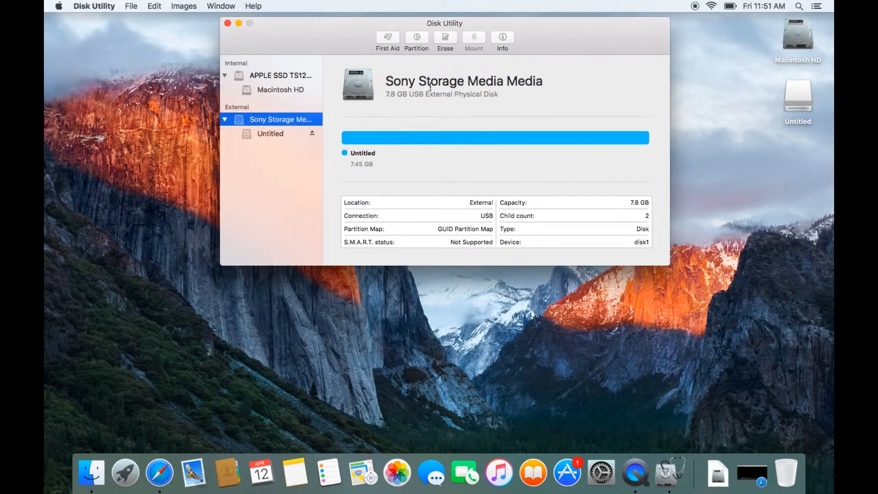
Start erasing the whole Sony USB disk and expand the Format list.
{"action": "left_click", "coordinate": [446, 39]}
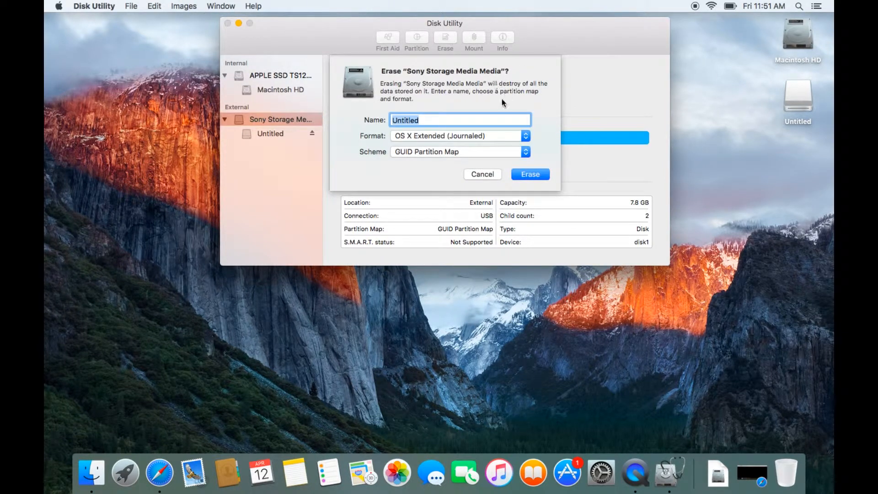
{"action": "mouse_move", "coordinate": [473, 138]}
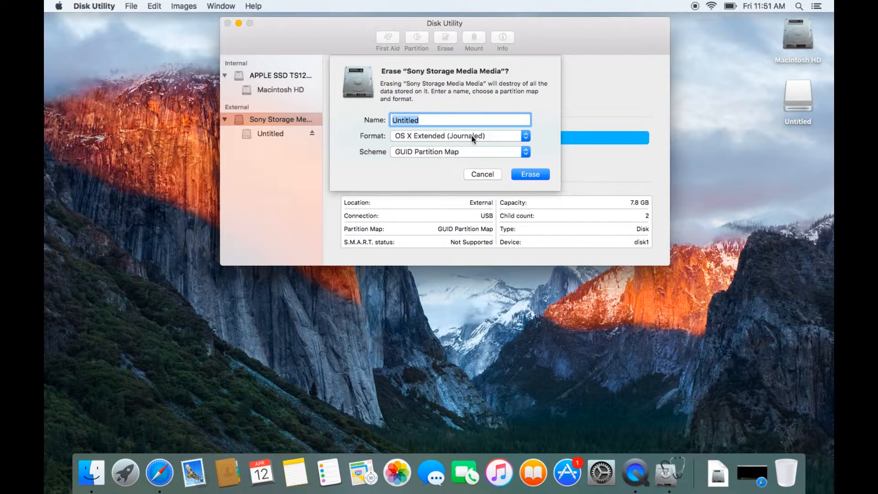
{"action": "mouse_move", "coordinate": [459, 138]}
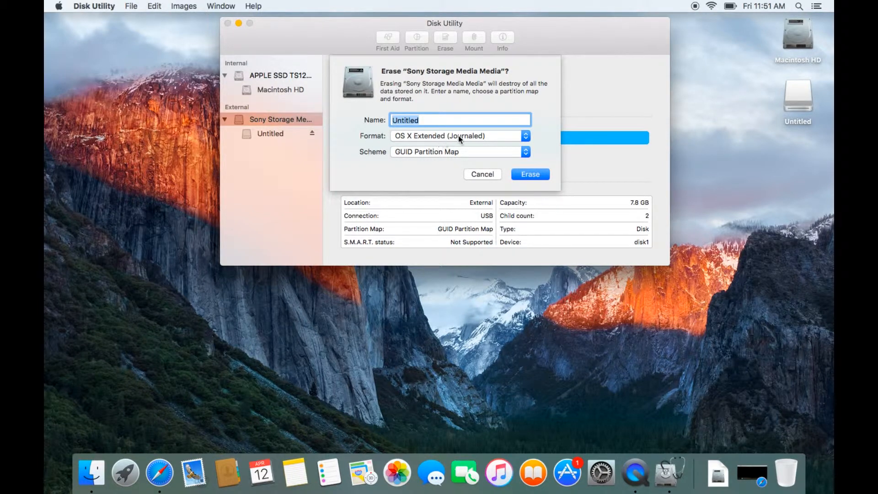
{"action": "left_click", "coordinate": [458, 135]}
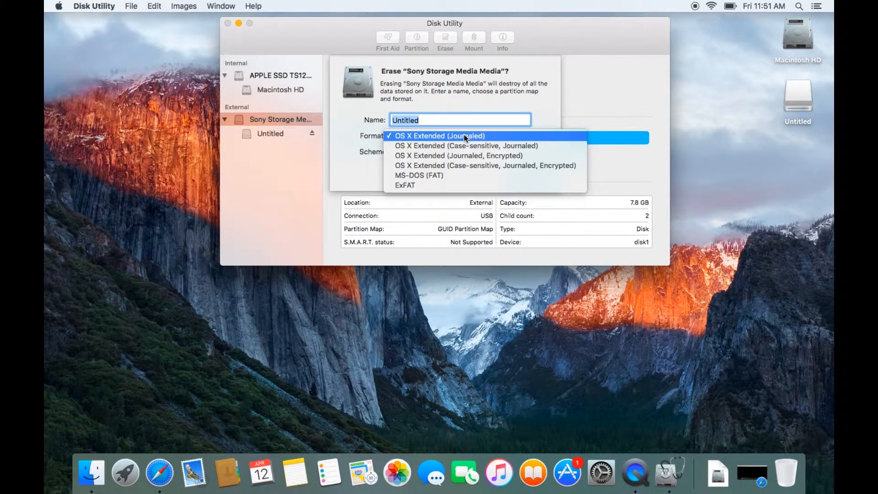
{"action": "mouse_move", "coordinate": [458, 156]}
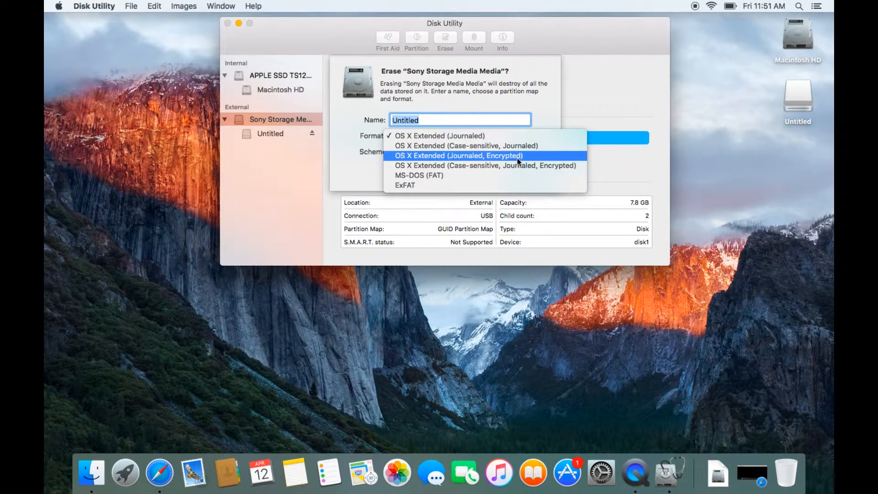
{"action": "mouse_move", "coordinate": [509, 161]}
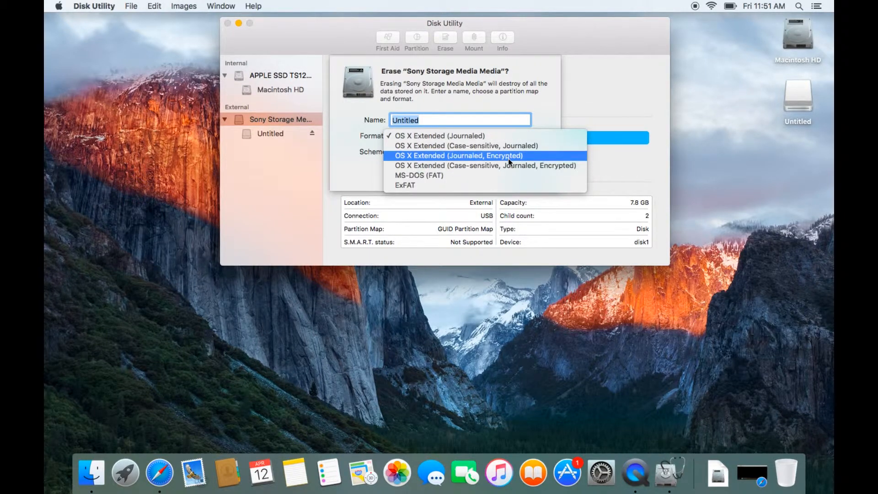
{"action": "mouse_move", "coordinate": [529, 159]}
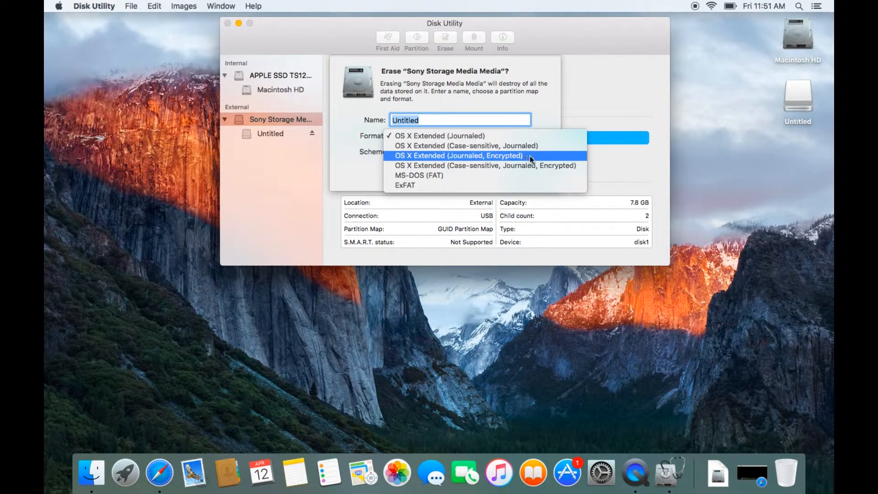
{"action": "mouse_move", "coordinate": [530, 159]}
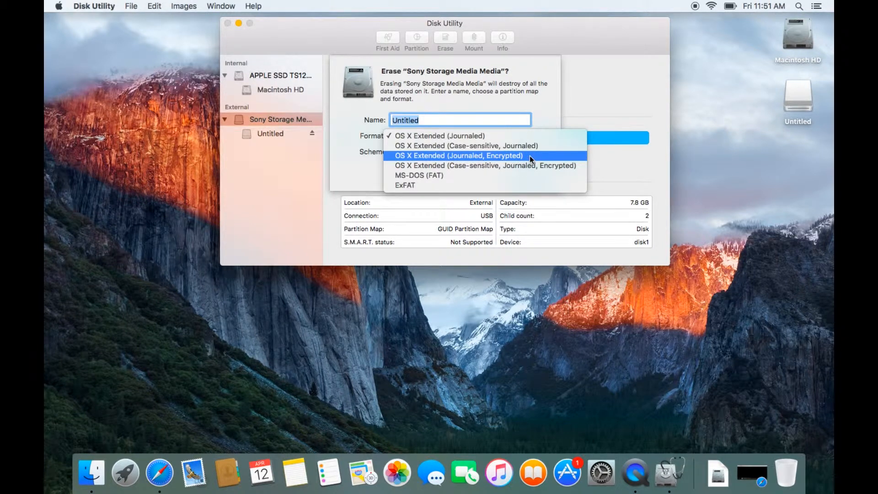
{"action": "mouse_move", "coordinate": [498, 156]}
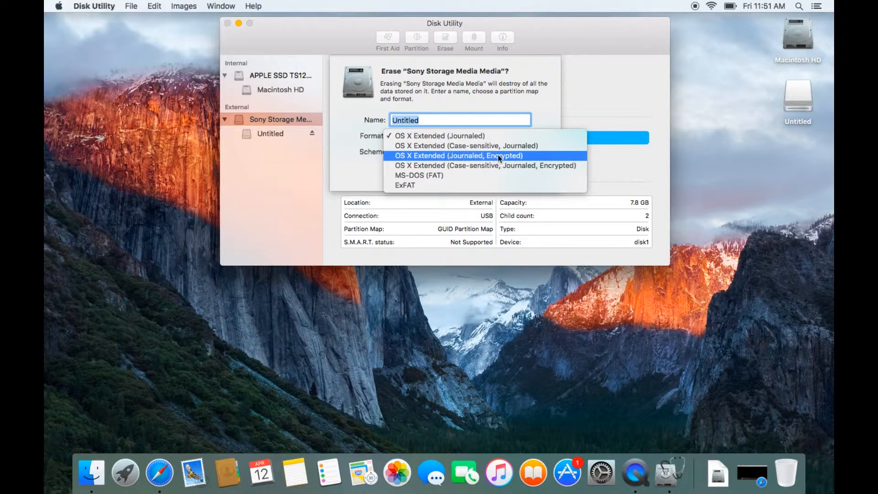
{"action": "mouse_move", "coordinate": [515, 158]}
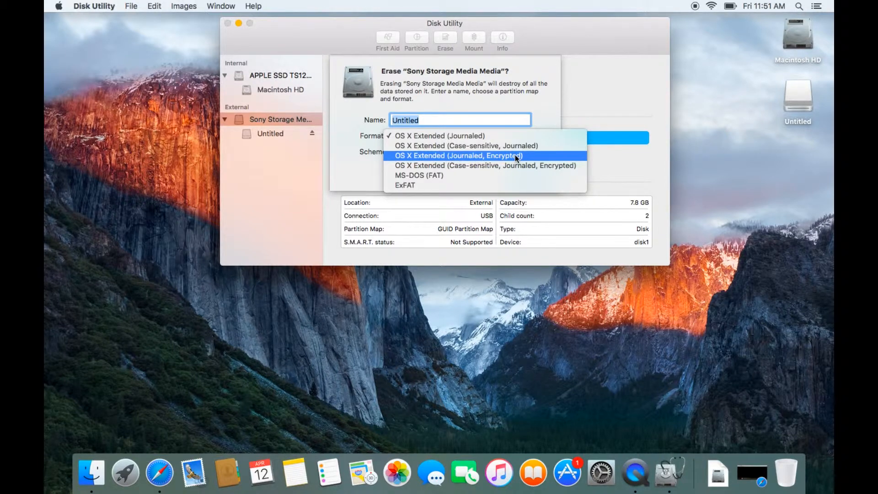
{"action": "mouse_move", "coordinate": [496, 159]}
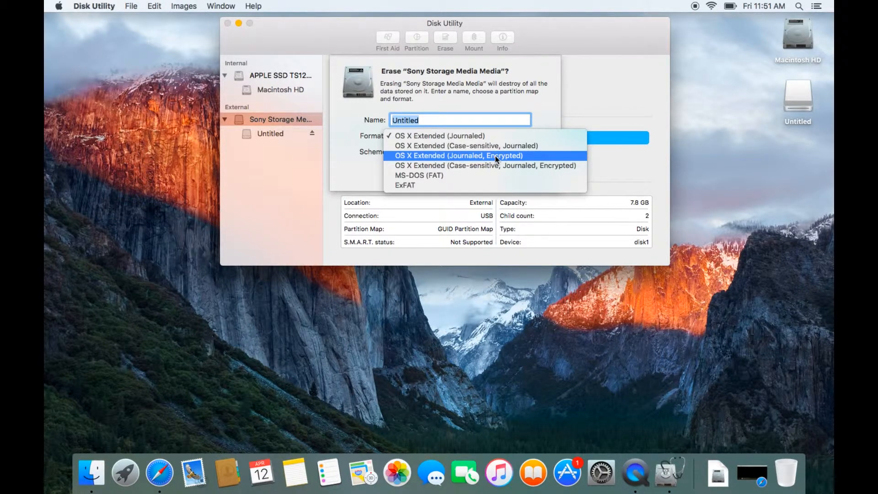
Choose OS X Extended (Journaled, Encrypted), enter a password and hint, and confirm.
{"action": "left_click", "coordinate": [457, 156]}
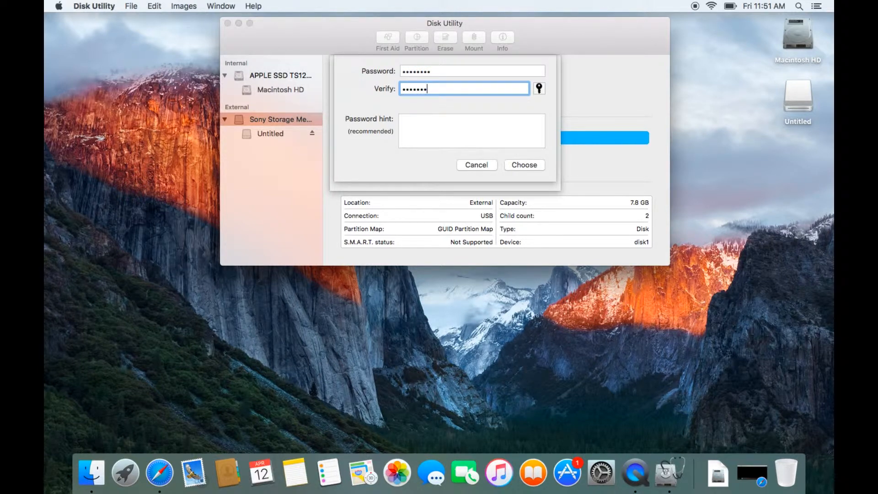
{"action": "type", "text": "sd"}
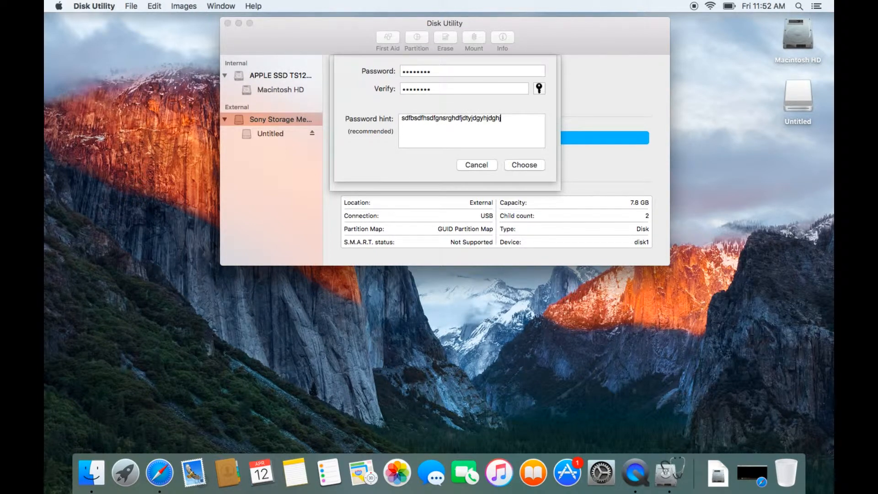
{"action": "mouse_move", "coordinate": [511, 166]}
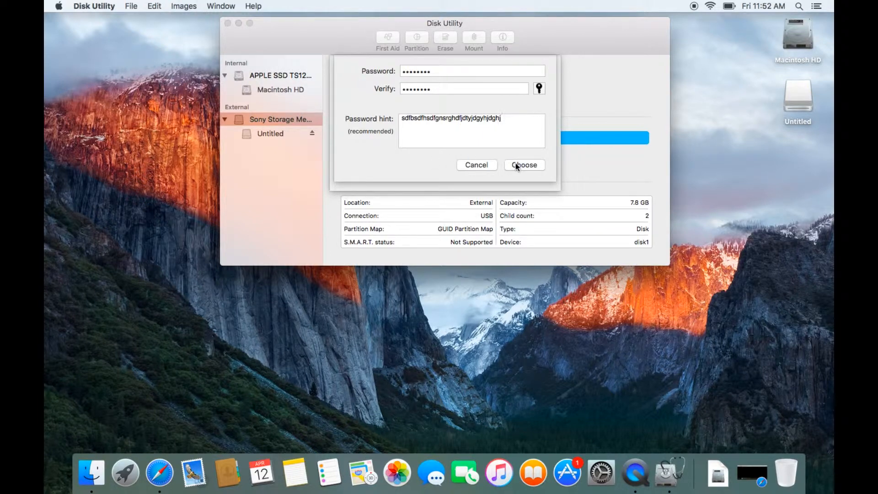
{"action": "left_click", "coordinate": [524, 164]}
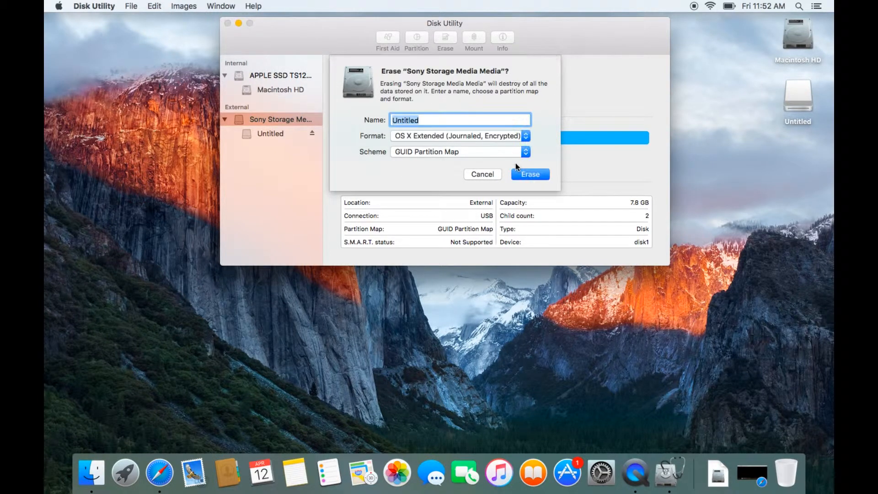
Erase the Sony drive into a new encrypted Untitled volume and dismiss the completion notice.
{"action": "left_click", "coordinate": [528, 174]}
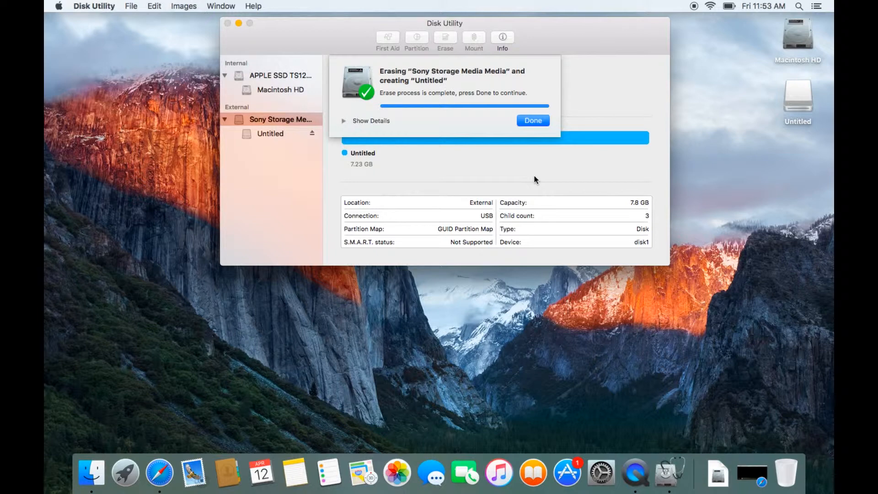
{"action": "mouse_move", "coordinate": [439, 140]}
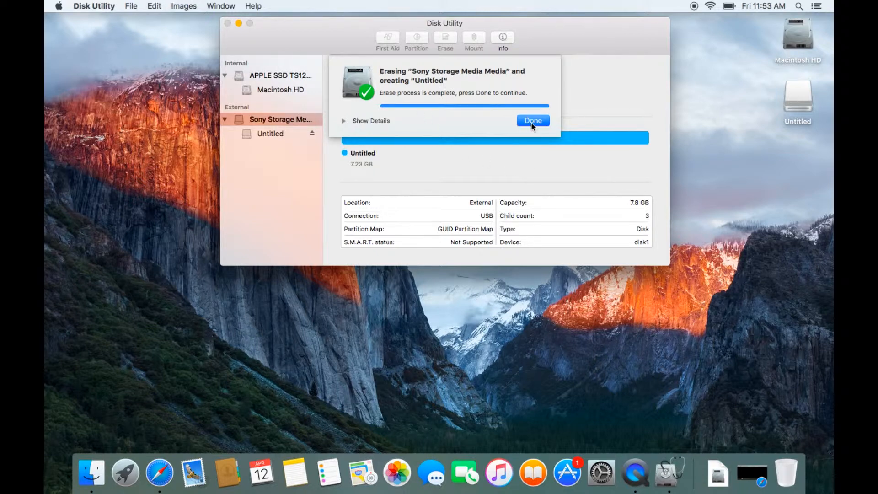
{"action": "left_click", "coordinate": [532, 121]}
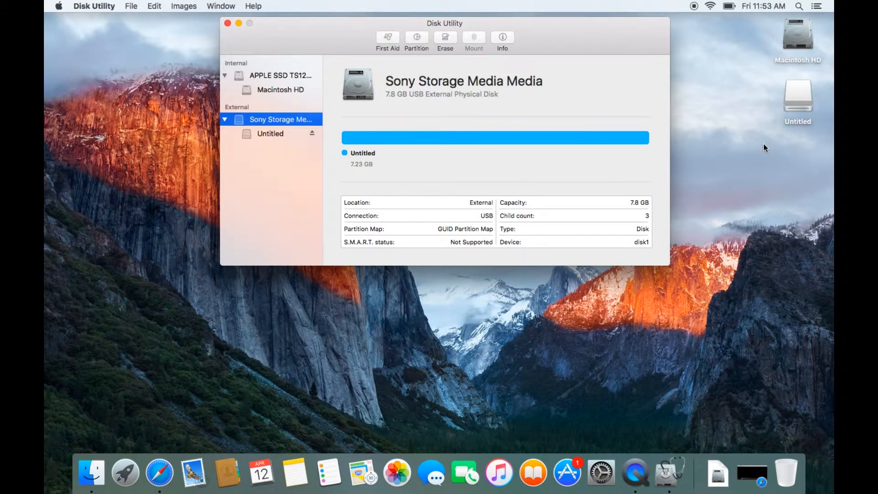
{"action": "mouse_move", "coordinate": [792, 109]}
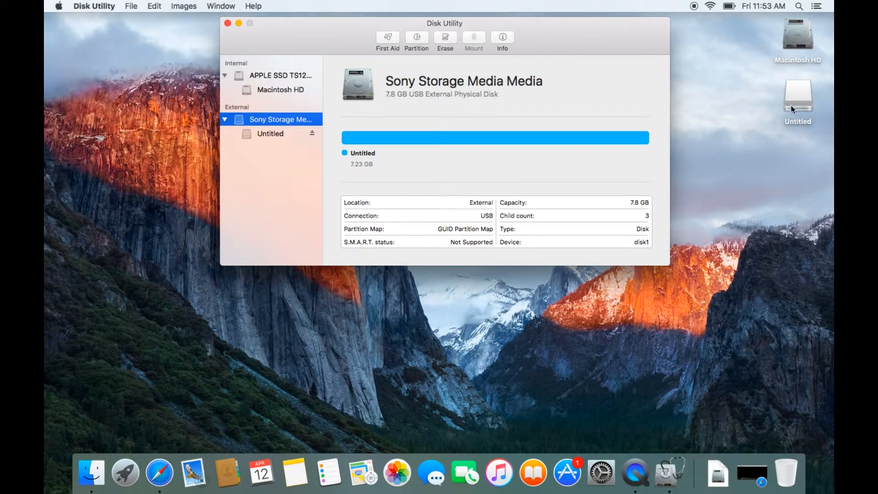
{"action": "mouse_move", "coordinate": [606, 50]}
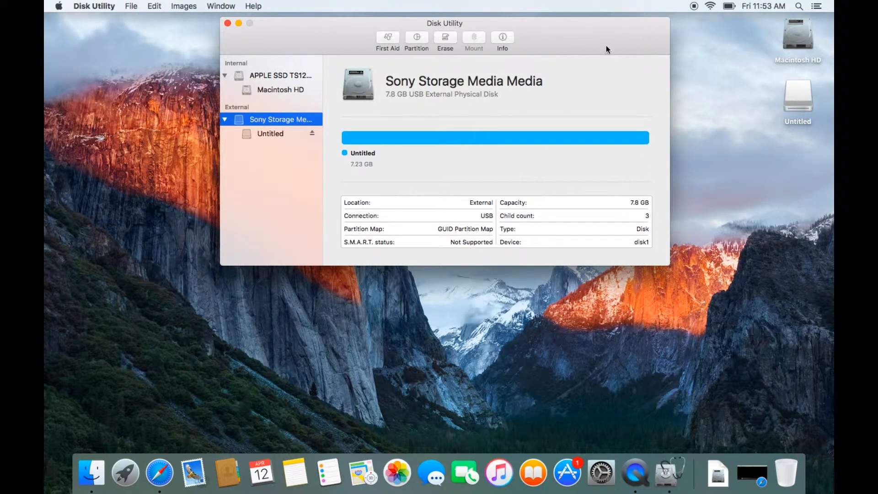
Quit Disk Utility, reconnect the drive, enter its password and unlock the Untitled disk.
{"action": "left_click", "coordinate": [228, 23]}
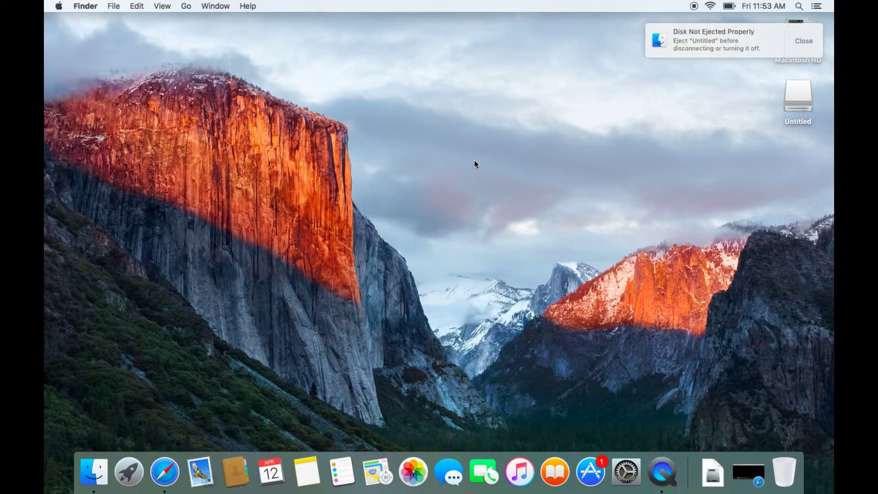
{"action": "left_click", "coordinate": [797, 98]}
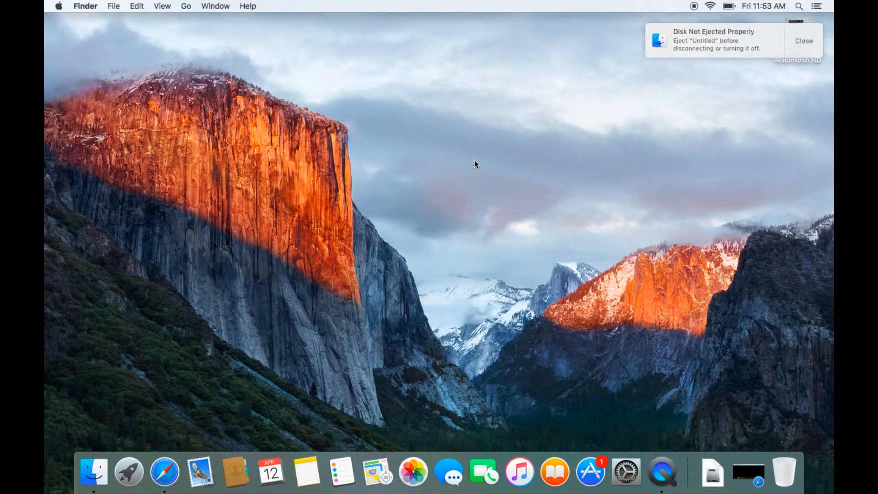
{"action": "mouse_move", "coordinate": [614, 146]}
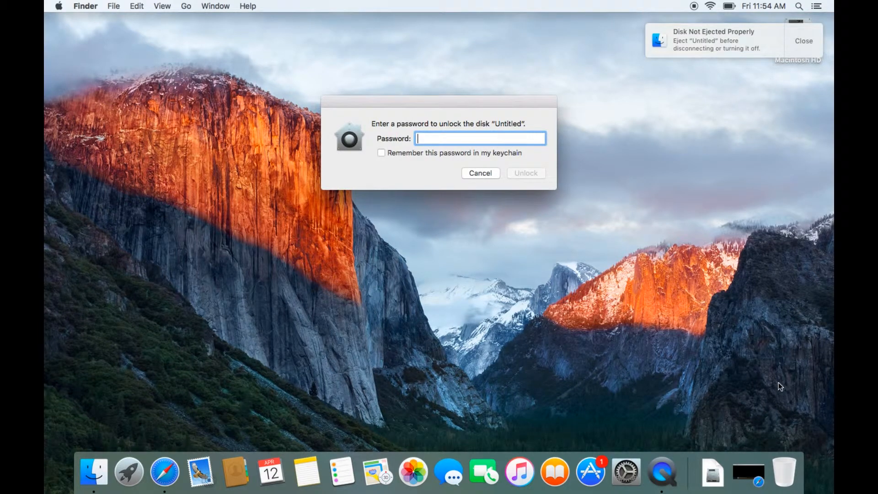
{"action": "left_click", "coordinate": [804, 41]}
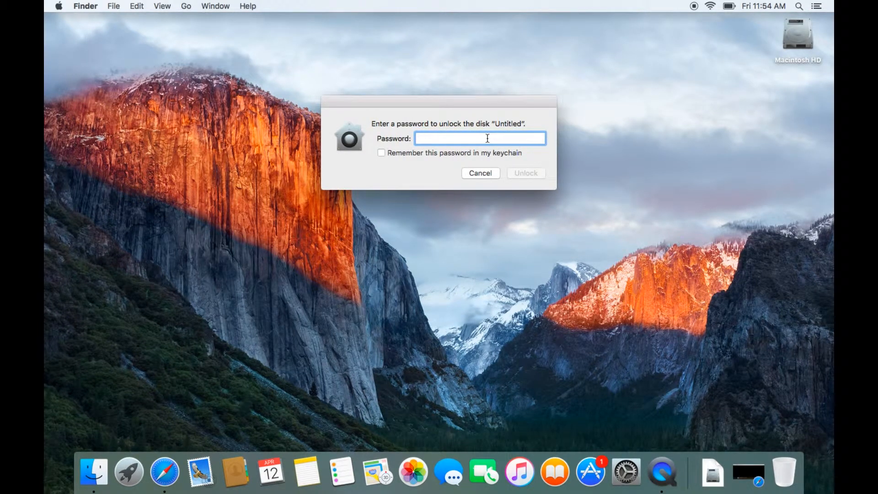
{"action": "type", "text": "•••"}
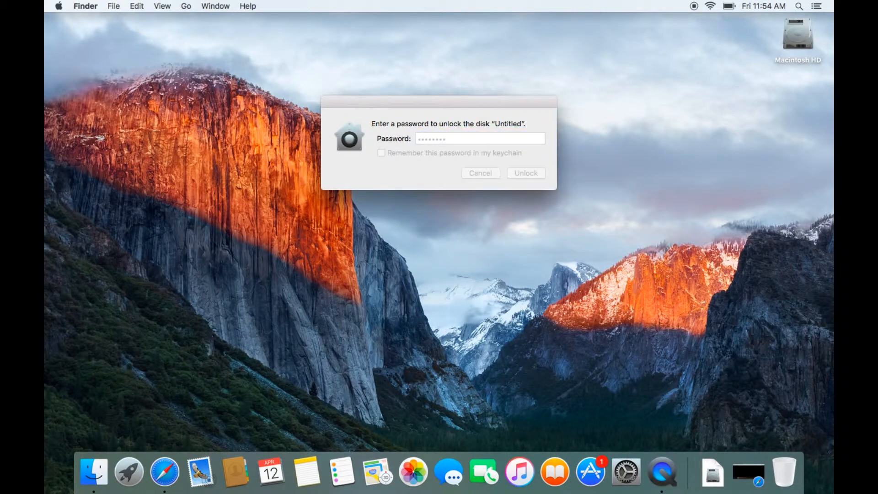
{"action": "left_click", "coordinate": [525, 173]}
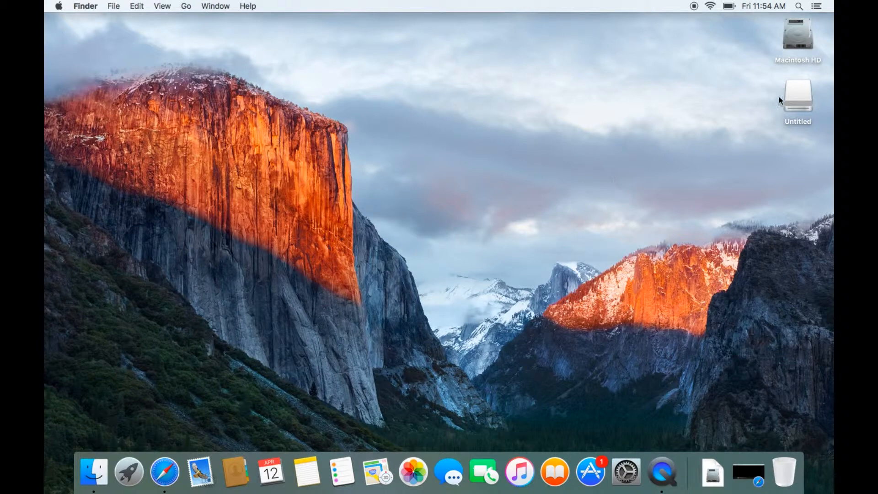
Open the unlocked Untitled drive in Finder, showing it empty.
{"action": "double_click", "coordinate": [797, 97]}
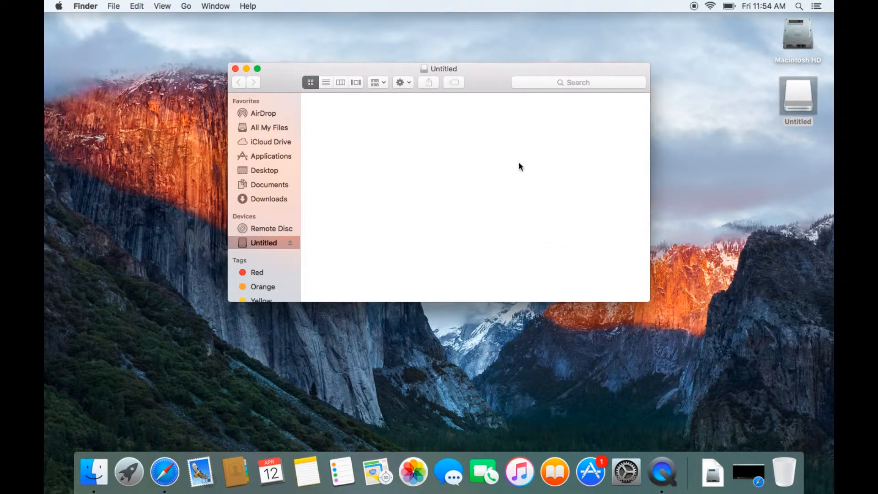
{"action": "mouse_move", "coordinate": [671, 193]}
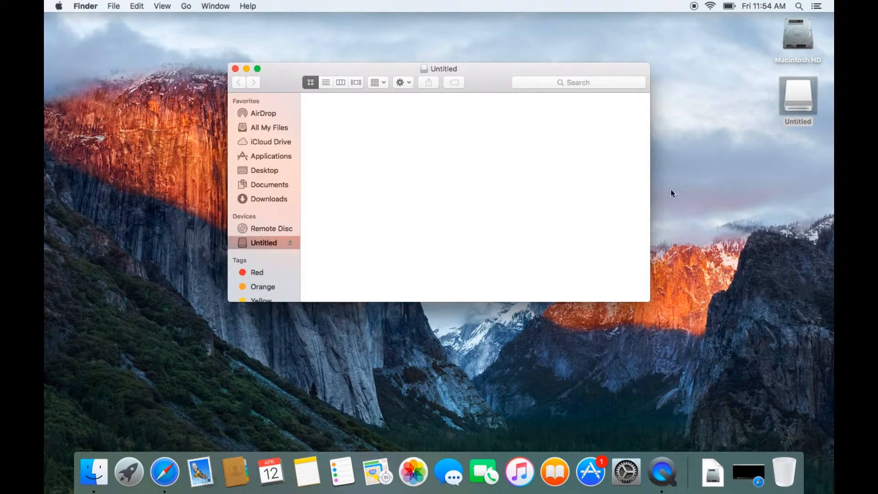
{"action": "mouse_move", "coordinate": [431, 164]}
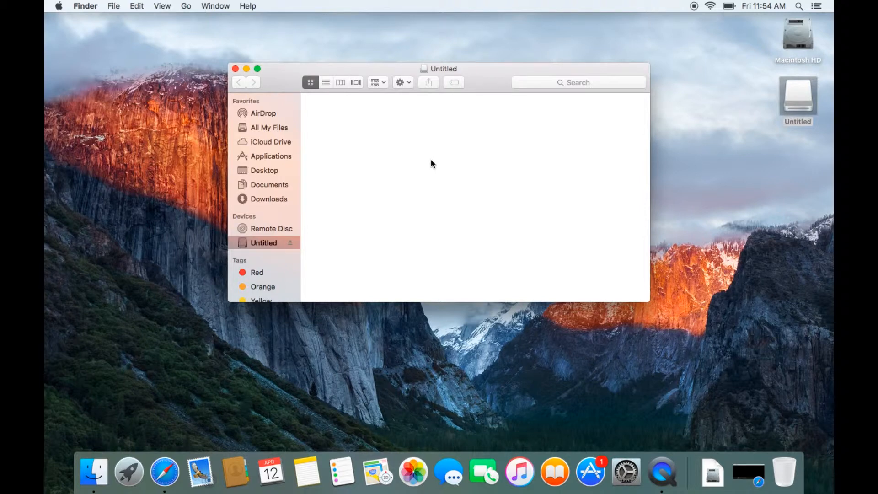